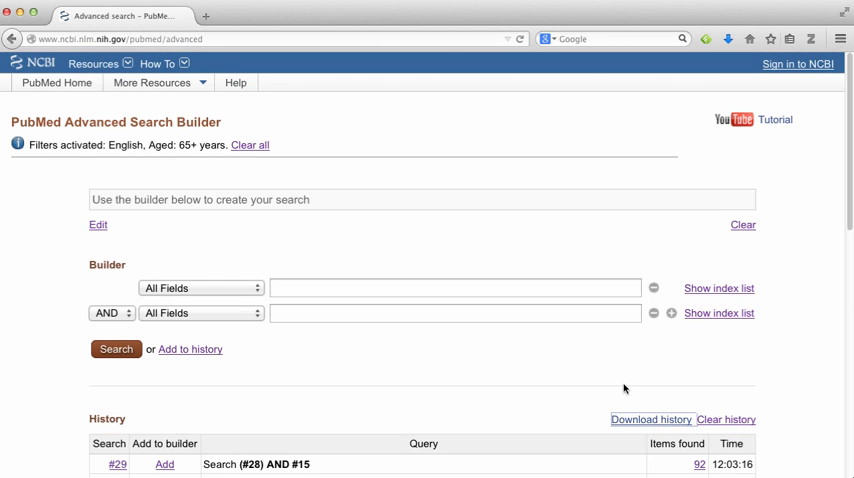
{"action": "mouse_move", "coordinate": [638, 420]}
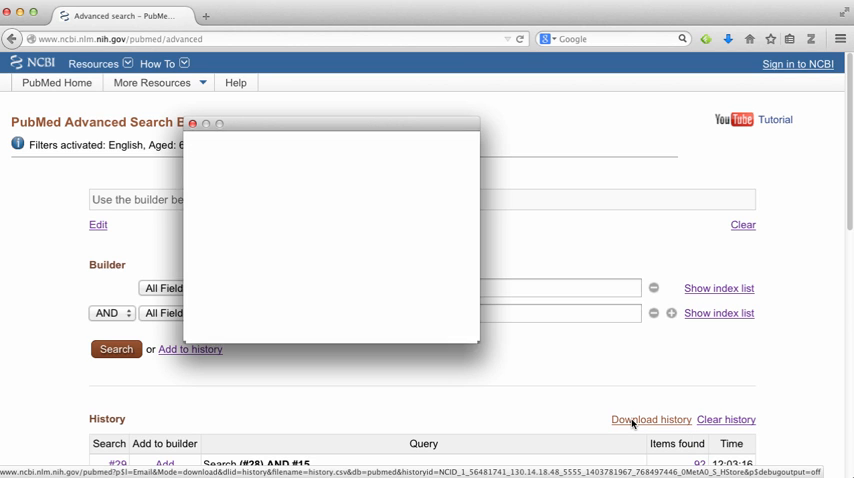
Step: Confirm saving the downloaded PubMed search history file
{"action": "left_click", "coordinate": [648, 420]}
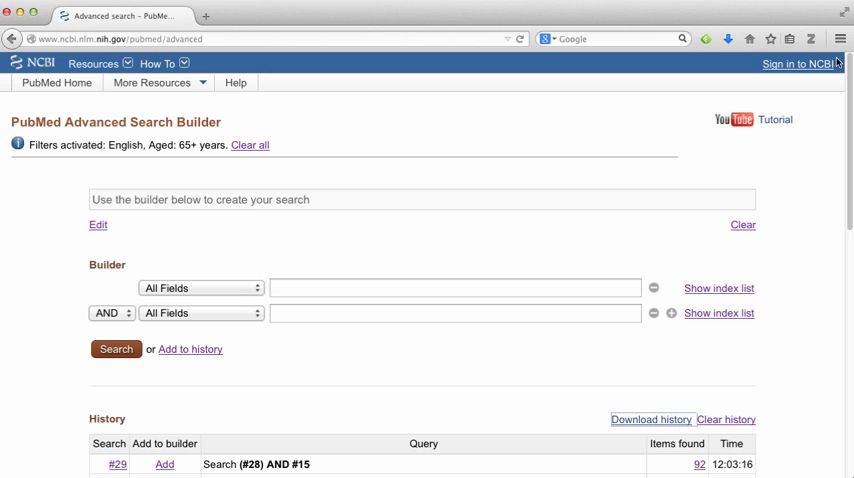
Step: Print the PubMed Advanced Search history page to PDF and open it in Preview
{"action": "left_click", "coordinate": [840, 40]}
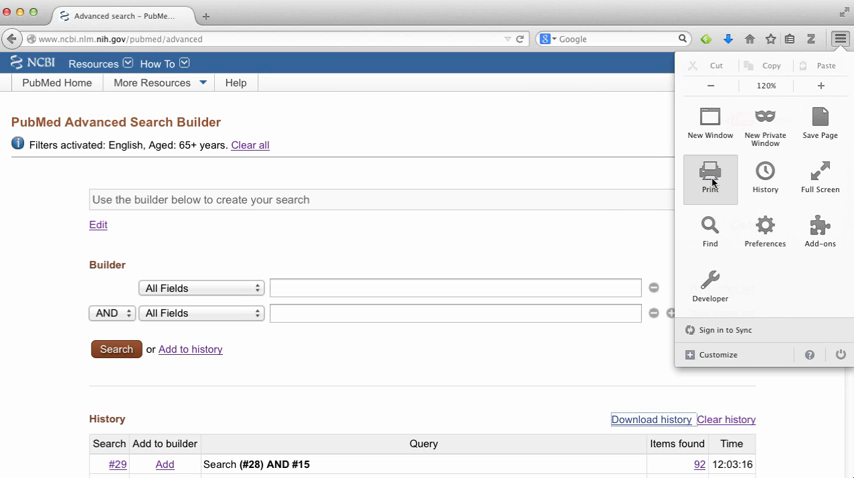
{"action": "left_click", "coordinate": [710, 178]}
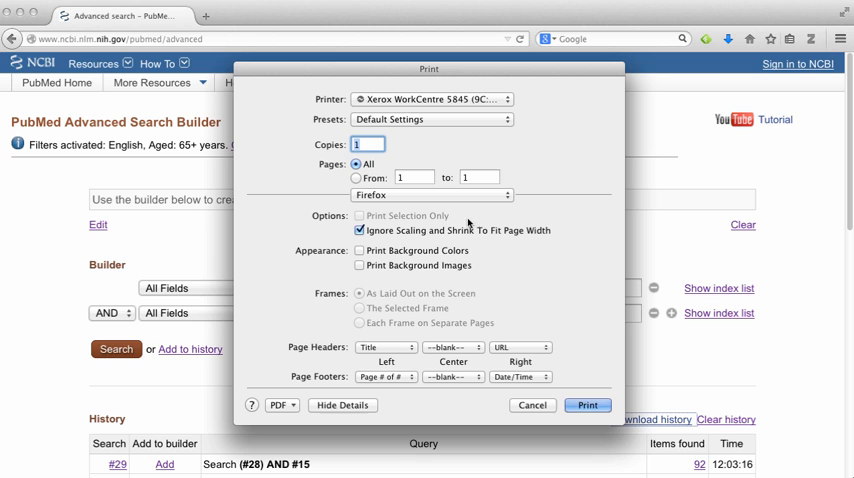
{"action": "left_click", "coordinate": [282, 404]}
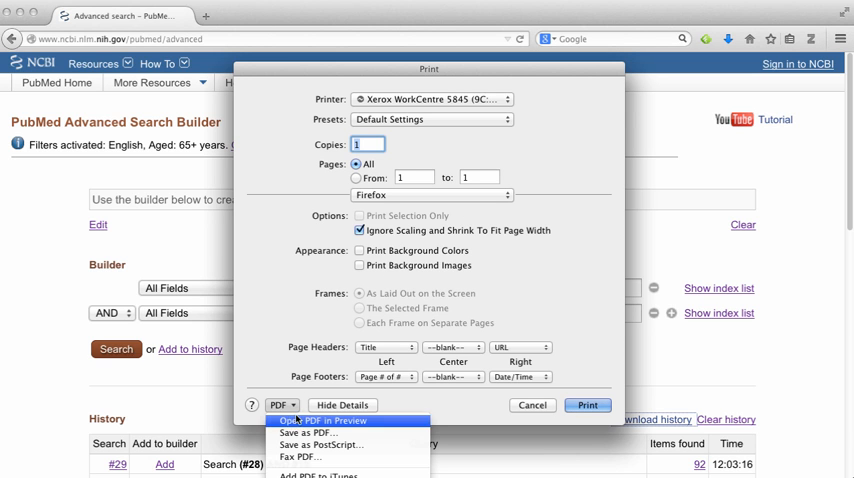
{"action": "left_click", "coordinate": [314, 434]}
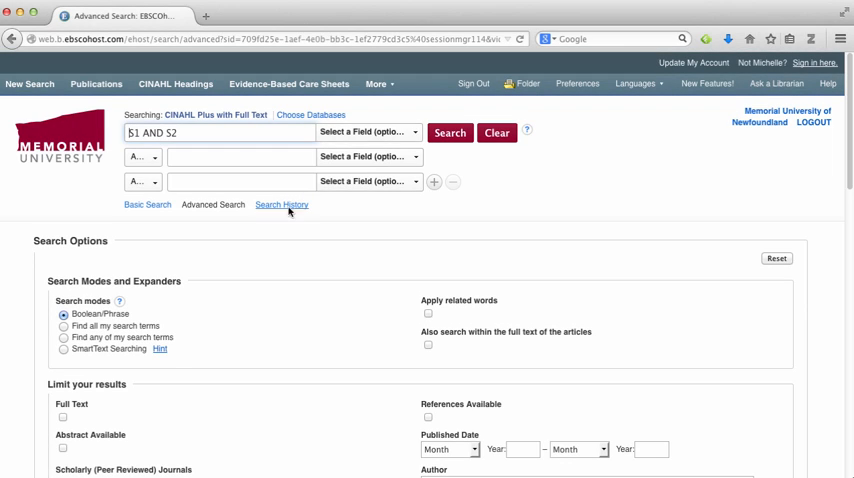
Step: Show the CINAHL Search History listing searches S1–S4 with result counts
{"action": "left_click", "coordinate": [280, 204]}
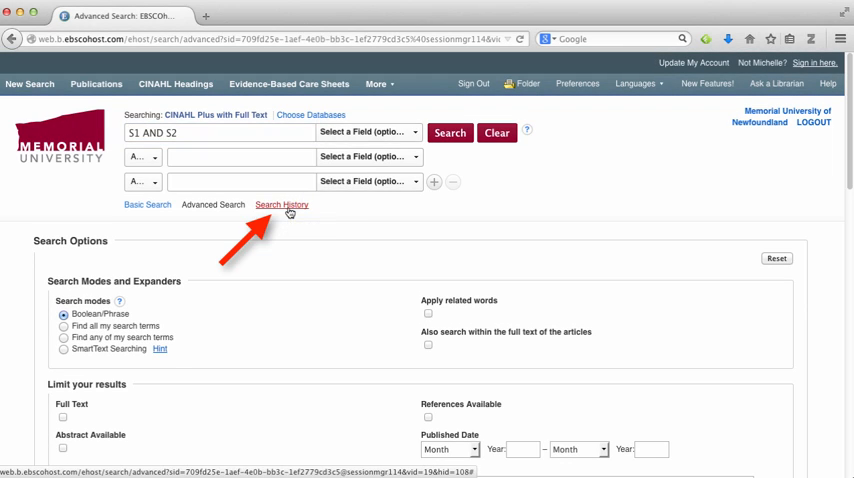
{"action": "left_click", "coordinate": [282, 204]}
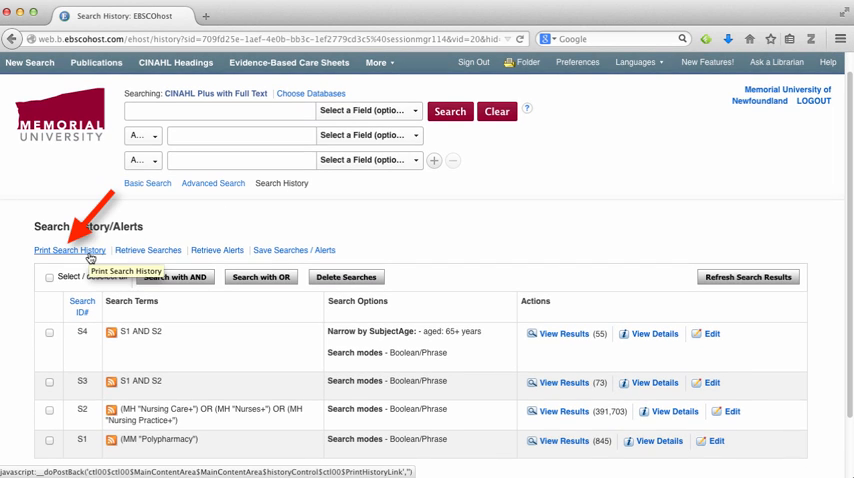
Step: Open the printer-friendly CINAHL search history (S1–S4) and start printing it
{"action": "left_click", "coordinate": [68, 250]}
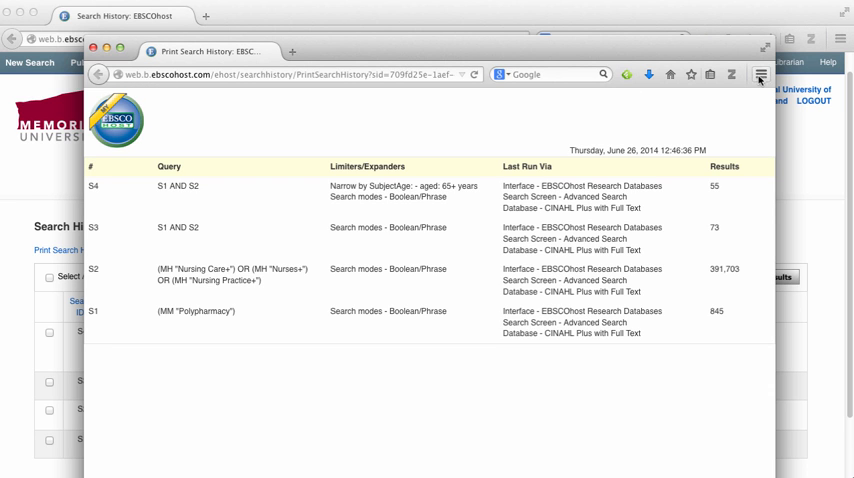
{"action": "left_click", "coordinate": [756, 76]}
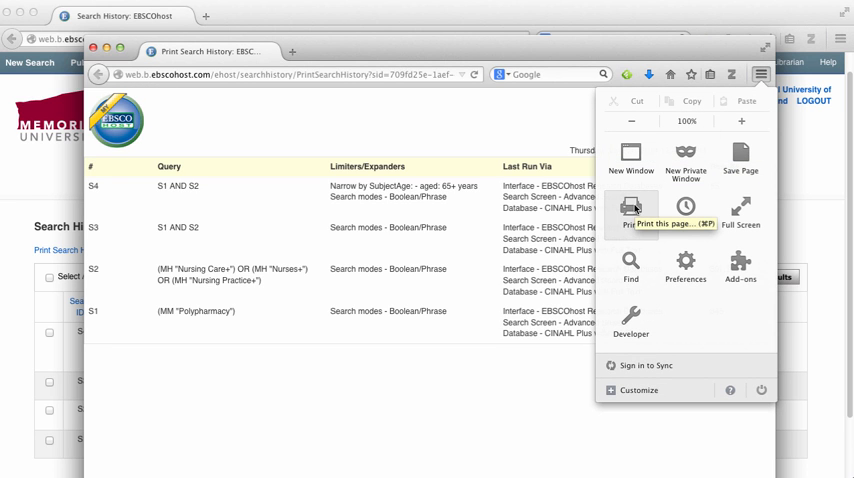